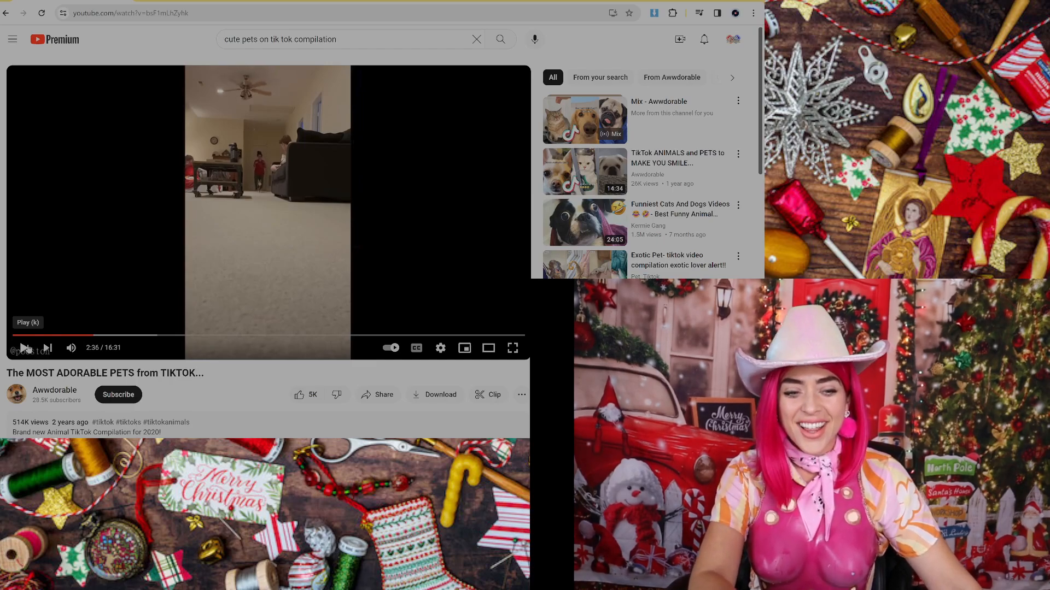
Step: Resume the pets compilation so it plays on from 2:36 toward the grey dog clip
click(25, 348)
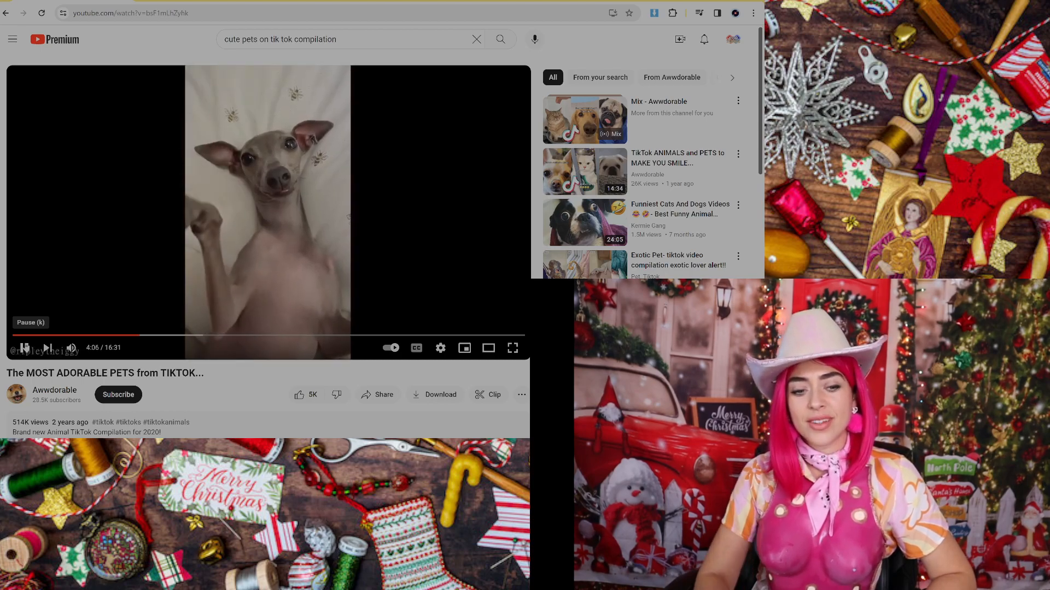
Step: Pause the compilation at 4:06 on the close-up of the grey dog's face
click(24, 347)
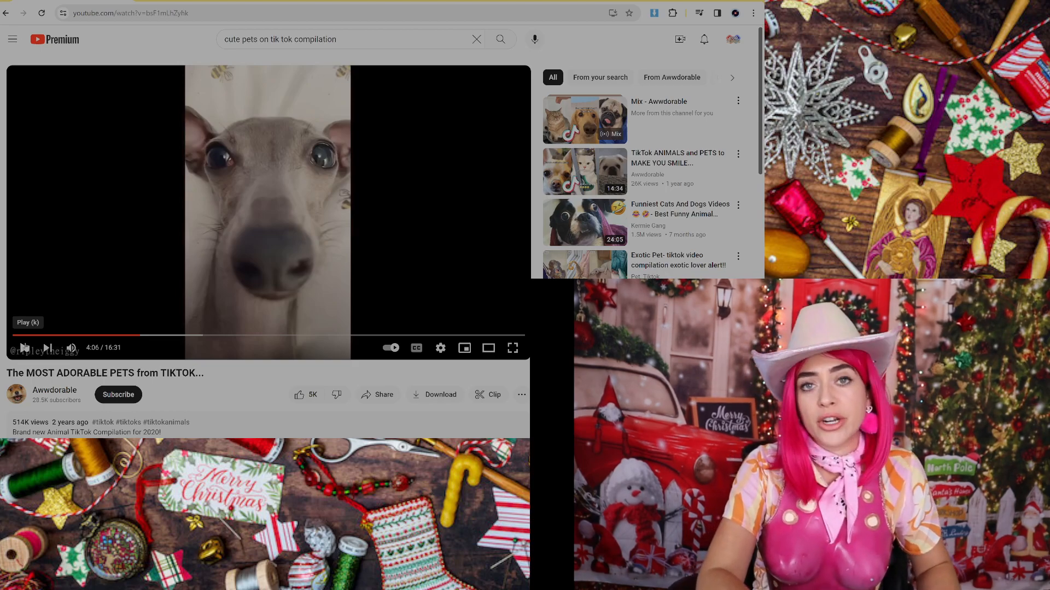
Step: Resume playback so the compilation reaches the chinchilla on a small chair at 4:16
click(25, 347)
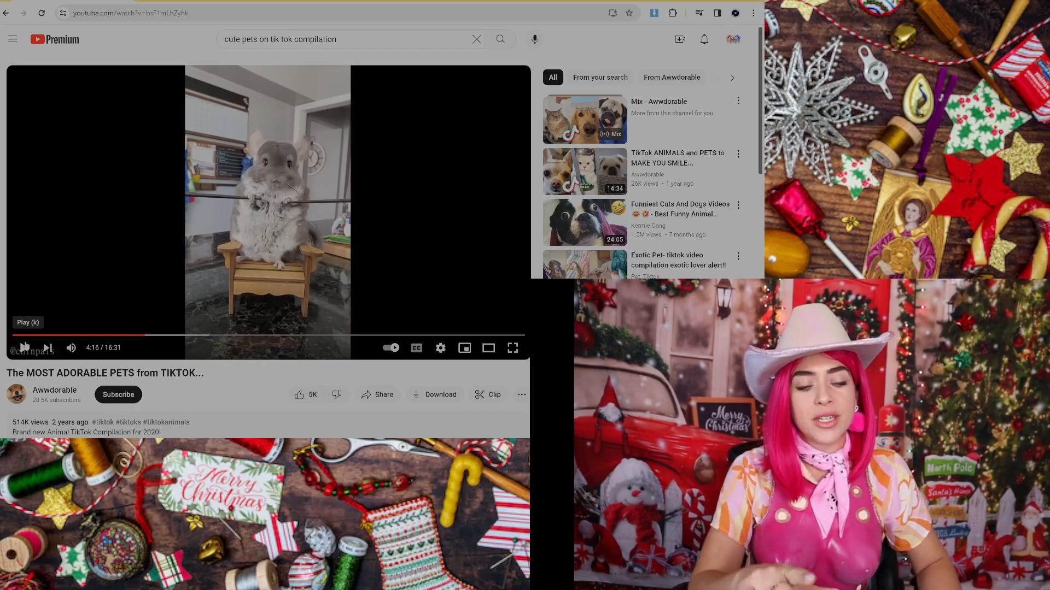
click(40, 348)
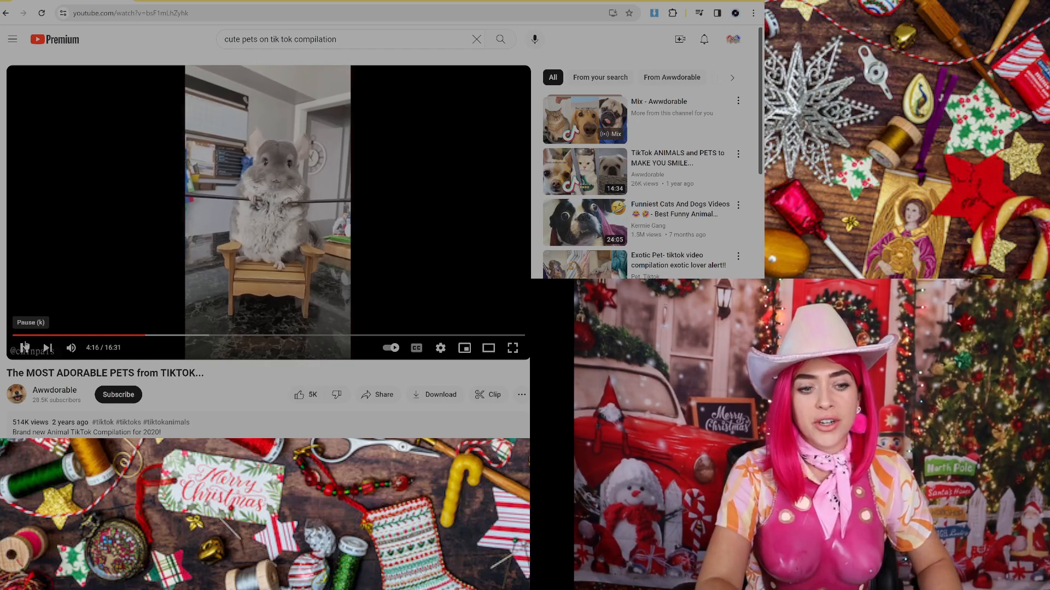